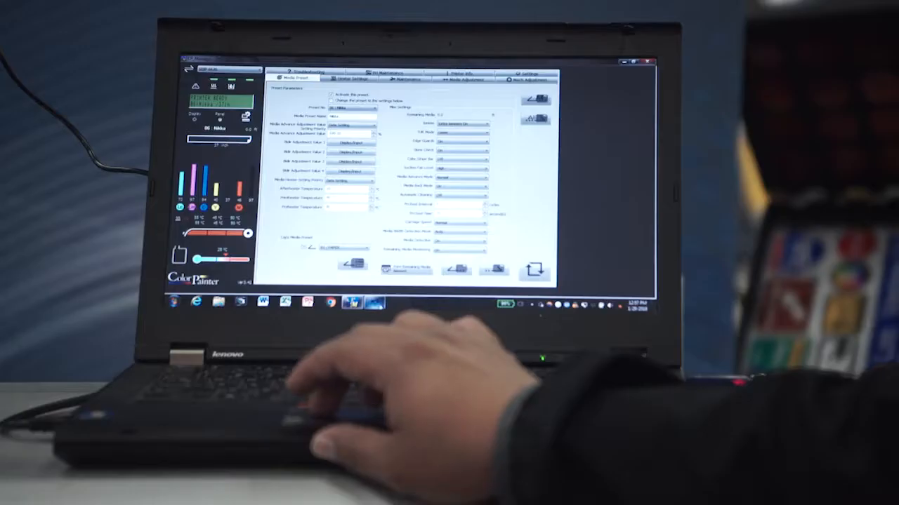
Show the printer's maintenance page, then the media preset 06 (Nikka) settings.
{"action": "left_click", "coordinate": [513, 68]}
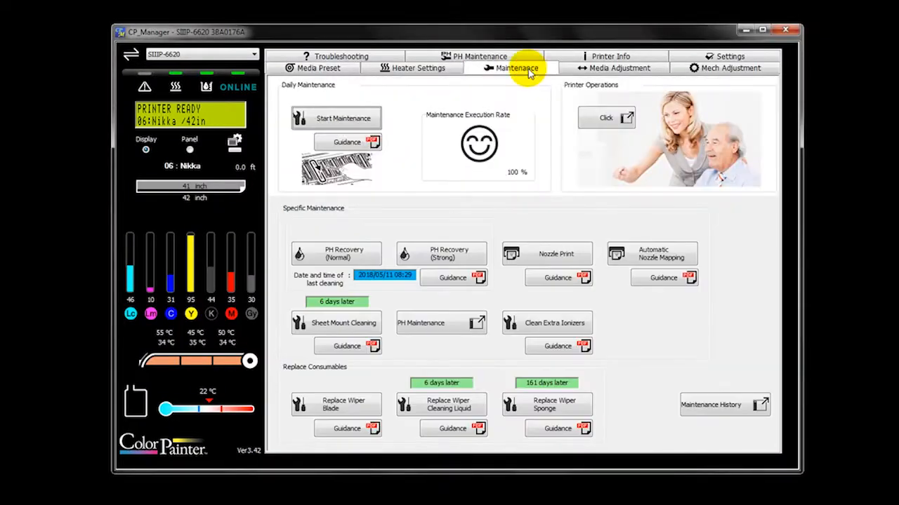
{"action": "left_click", "coordinate": [314, 67]}
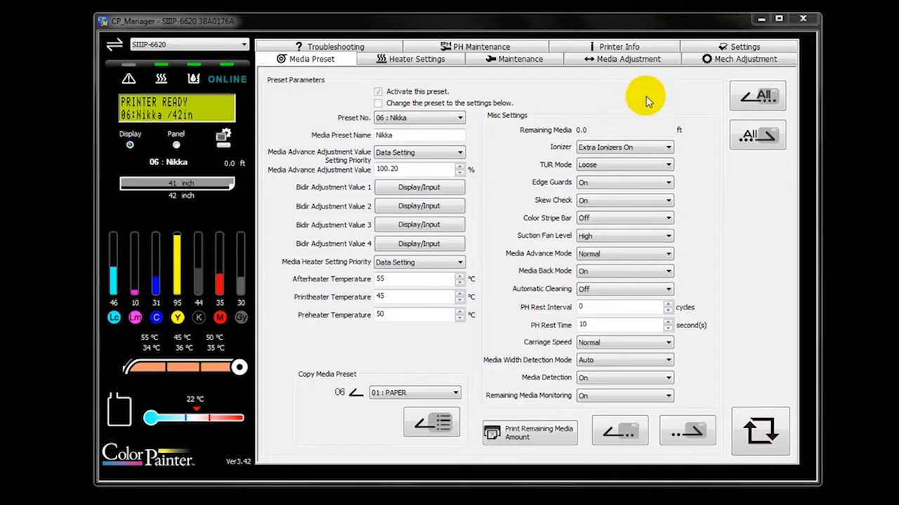
Show the Nikka media adjustment settings with automatic media advance and bidirectional adjustment.
{"action": "left_click", "coordinate": [629, 59]}
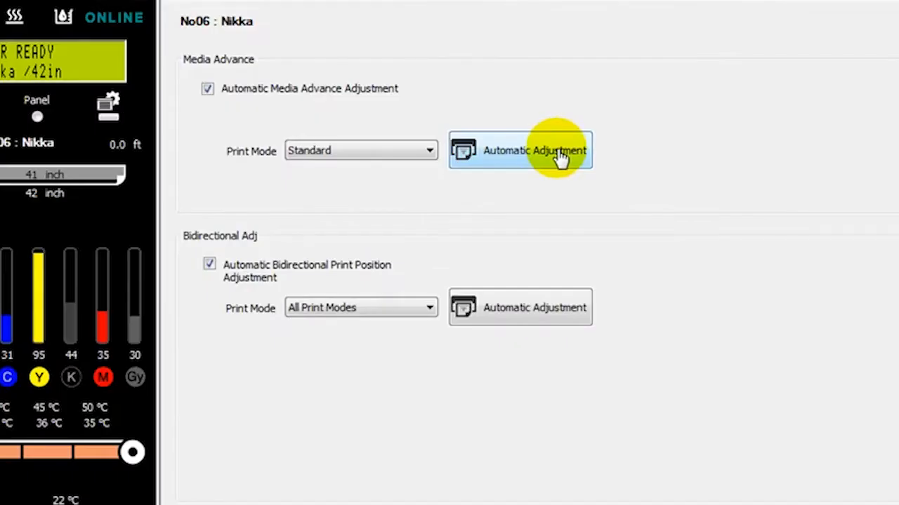
{"action": "mouse_move", "coordinate": [524, 310]}
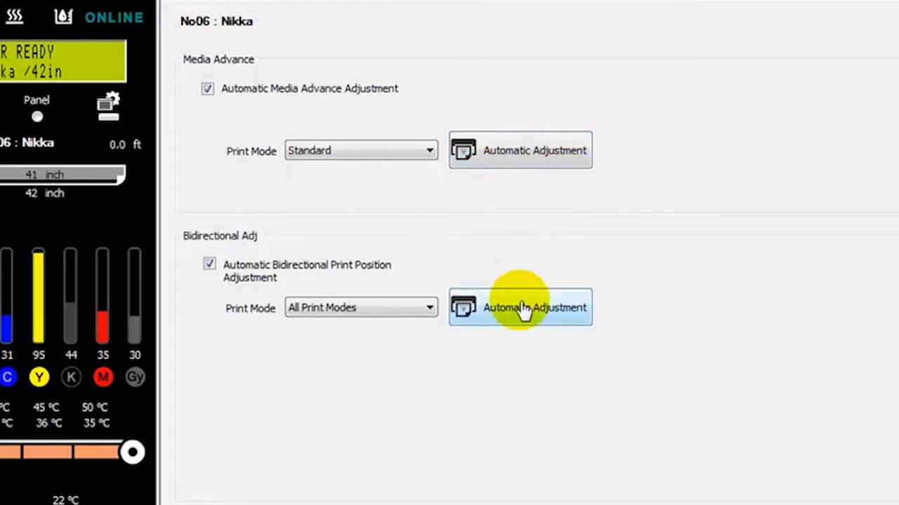
{"action": "mouse_move", "coordinate": [523, 315]}
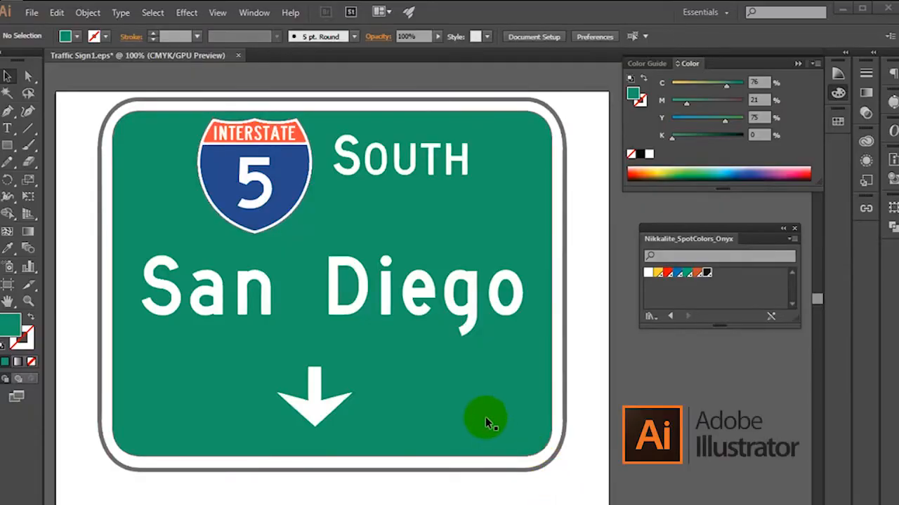
Select the outer rounded border path of the Interstate 5 San Diego sign in Illustrator.
{"action": "left_click", "coordinate": [484, 424]}
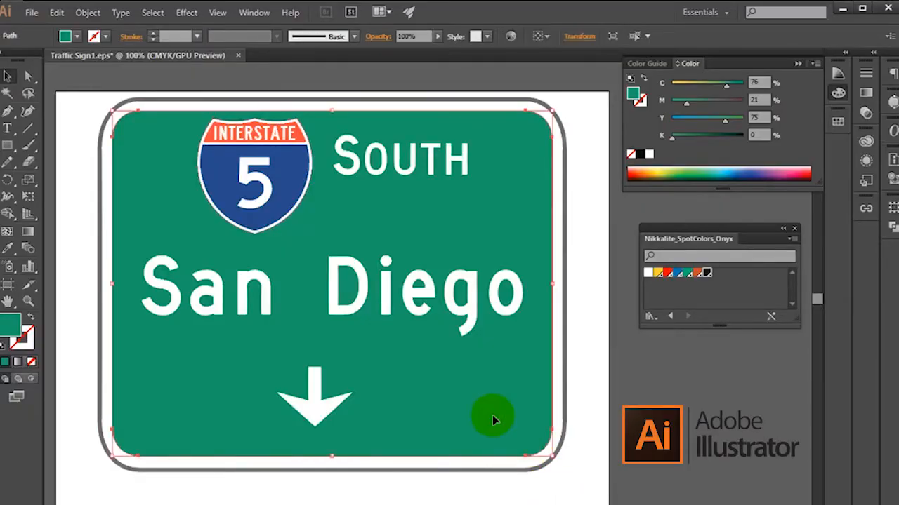
{"action": "mouse_move", "coordinate": [590, 242]}
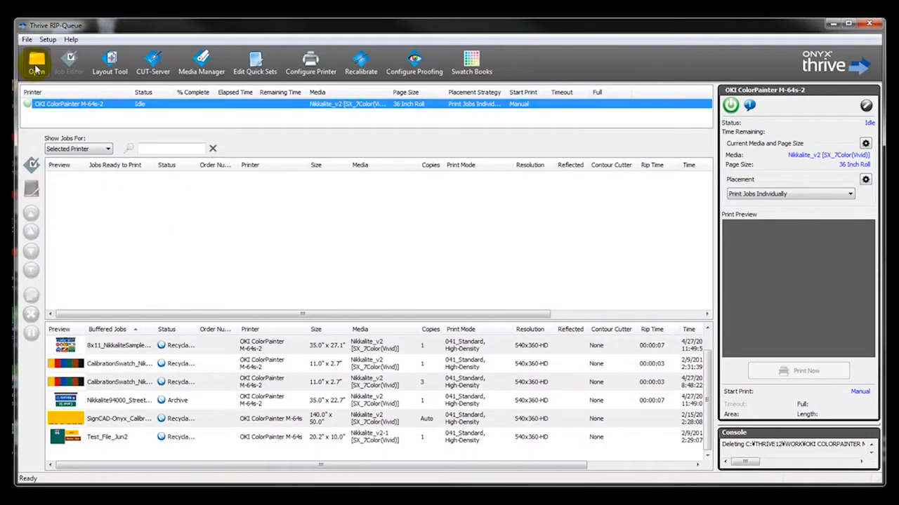
Load STOPsign_30in(Onyx).pdf into the Job Editor with the Nikkalite_Traffic Sign quick set.
{"action": "left_click", "coordinate": [34, 66]}
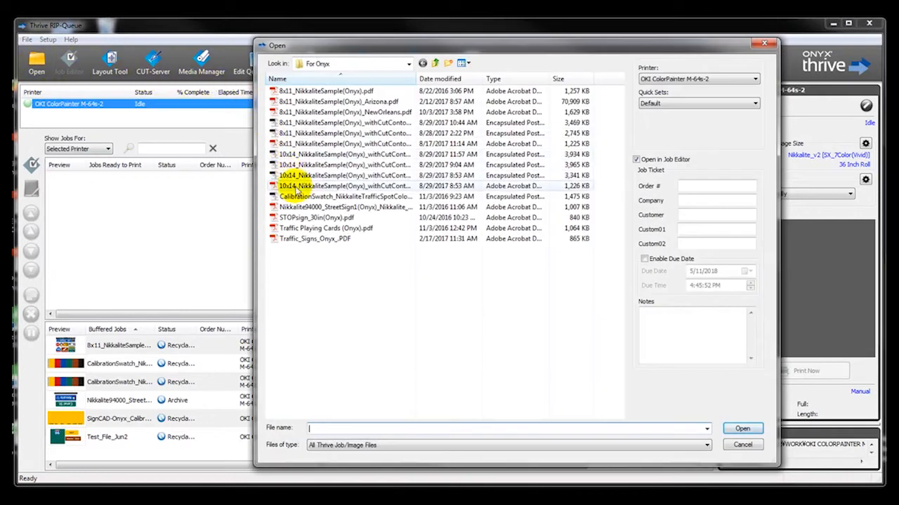
{"action": "left_click", "coordinate": [326, 216]}
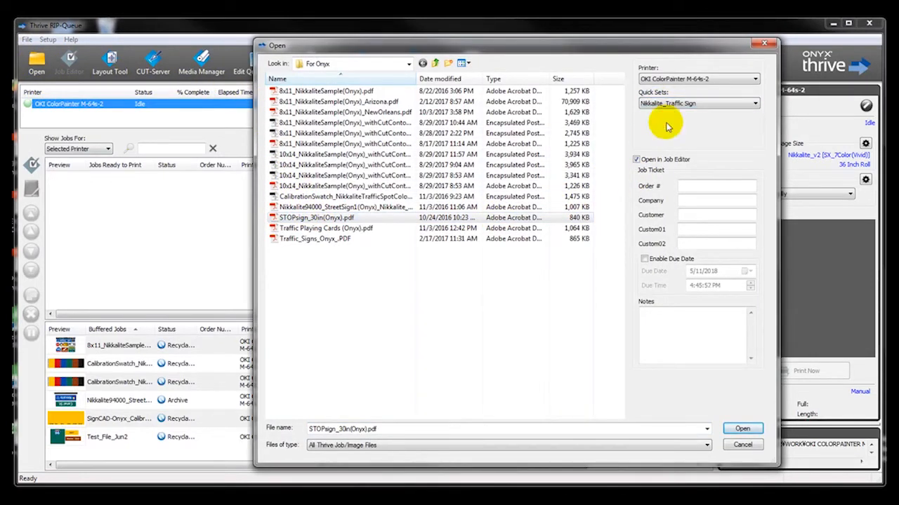
{"action": "left_click", "coordinate": [743, 428]}
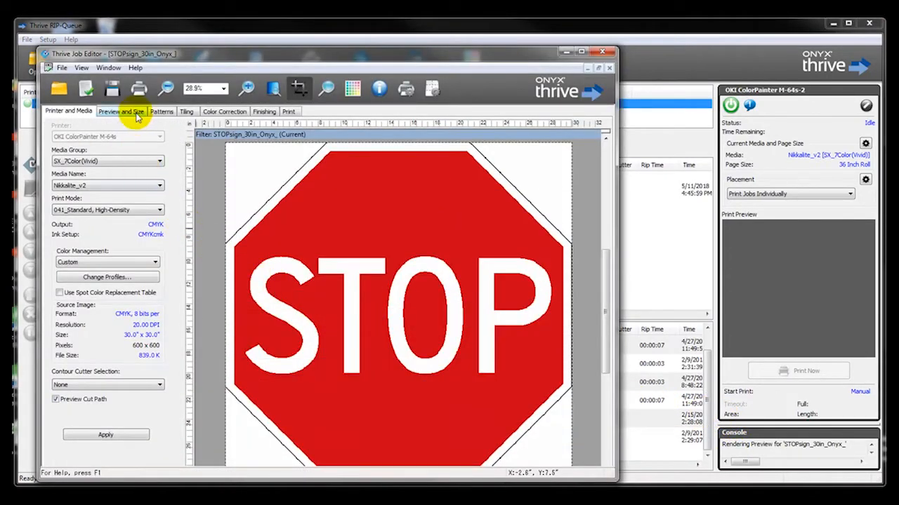
Check the 30 by 30 inch image size in Preview and Size, then apply and return the job to the queue.
{"action": "left_click", "coordinate": [123, 111]}
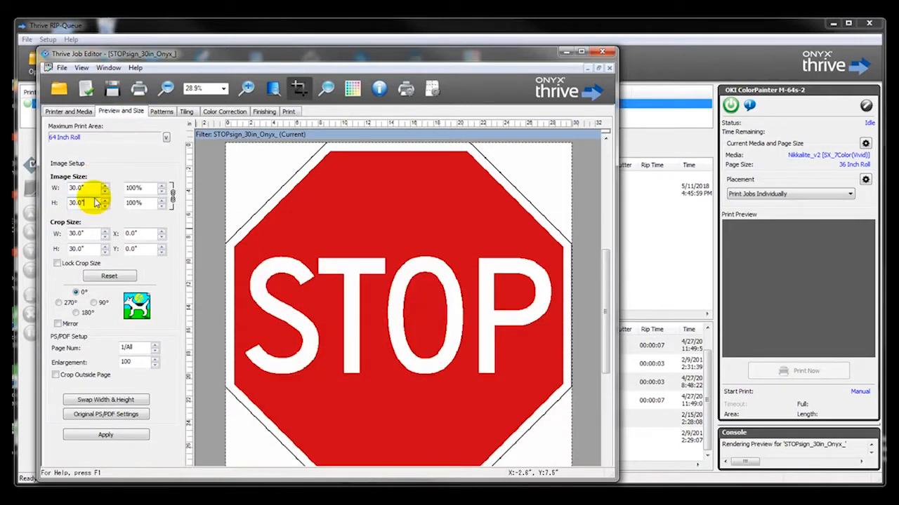
{"action": "left_click", "coordinate": [605, 50]}
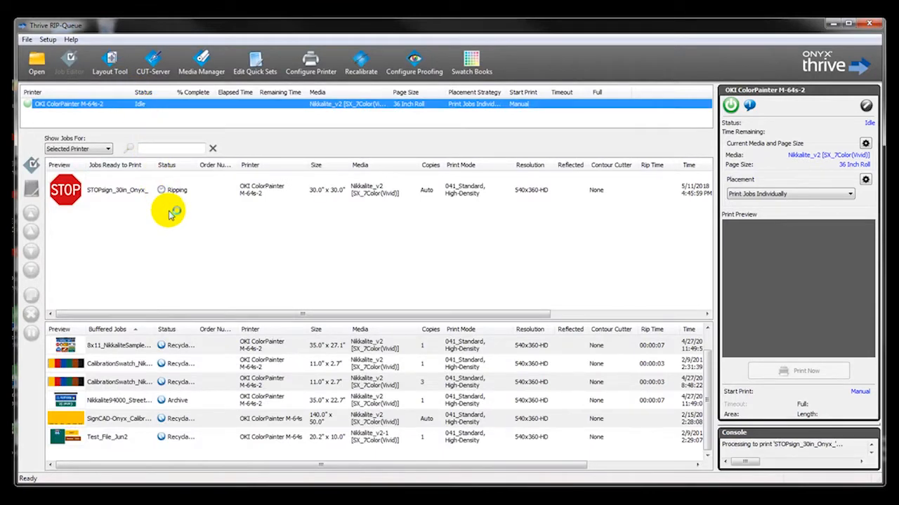
Set the STOP sign job to 30 copies and send it to print now.
{"action": "left_click", "coordinate": [118, 190]}
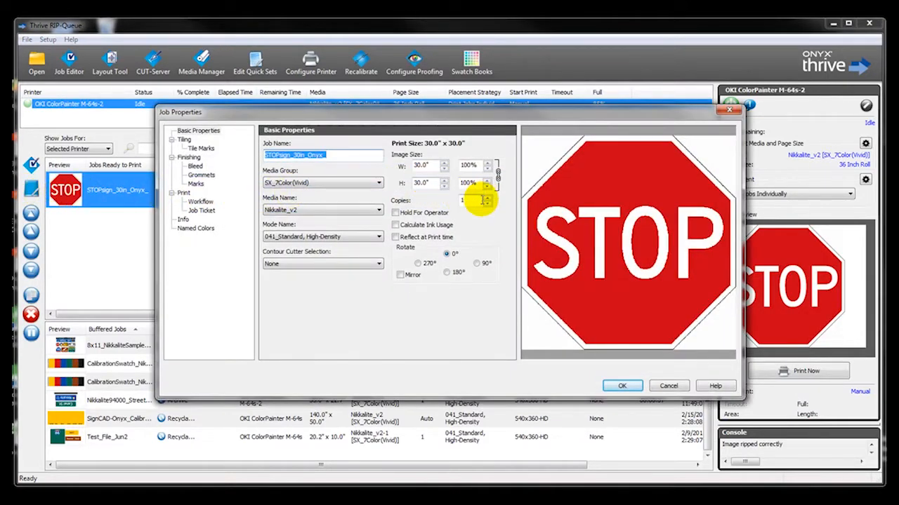
{"action": "type", "text": "30"}
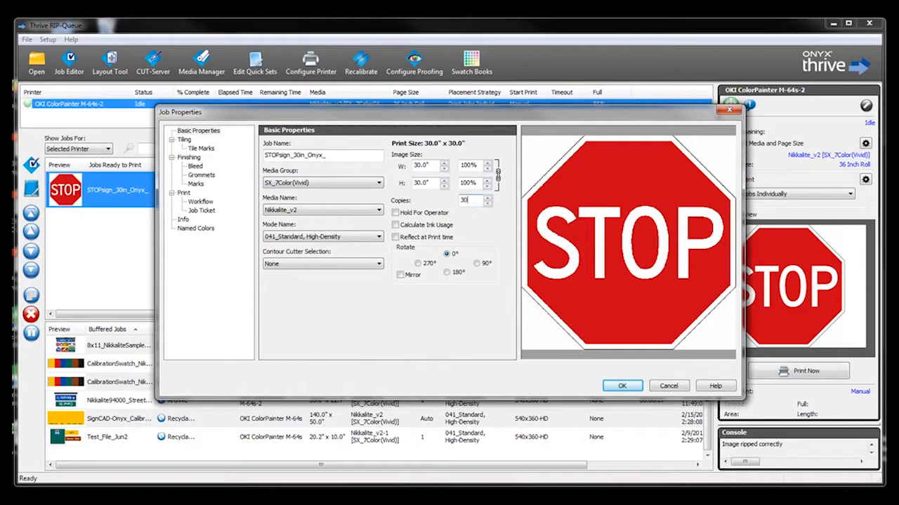
{"action": "left_click", "coordinate": [622, 386]}
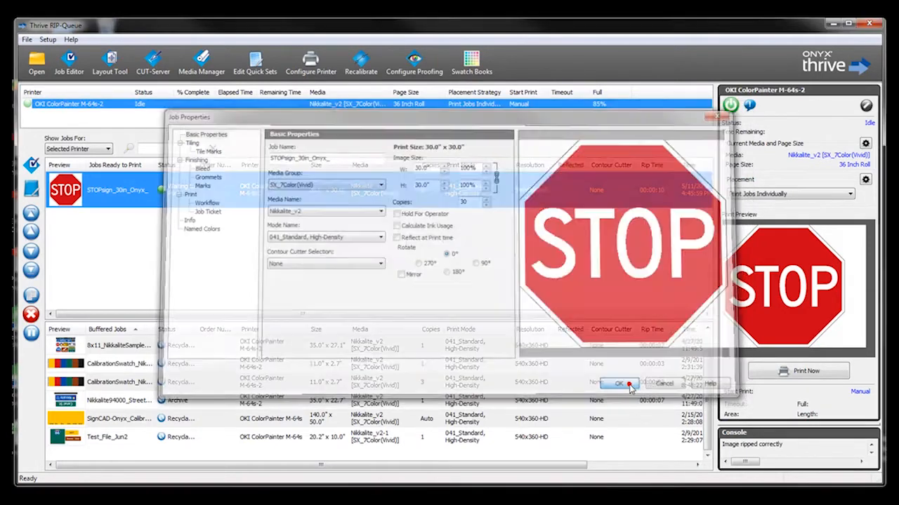
{"action": "left_click", "coordinate": [618, 383]}
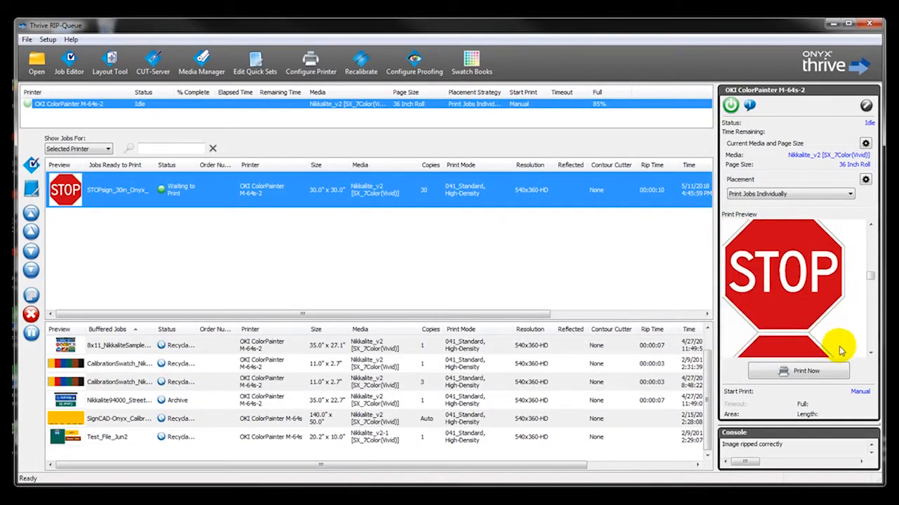
{"action": "left_click", "coordinate": [806, 371]}
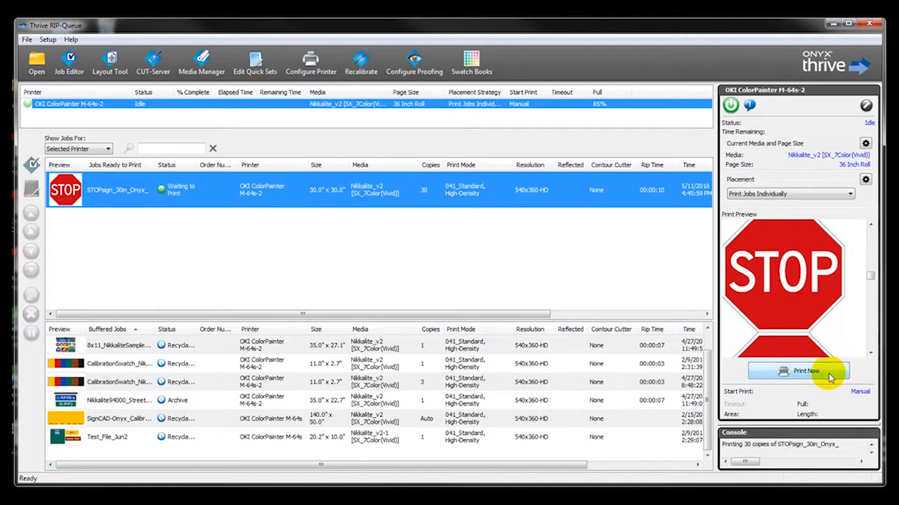
{"action": "left_click", "coordinate": [806, 371]}
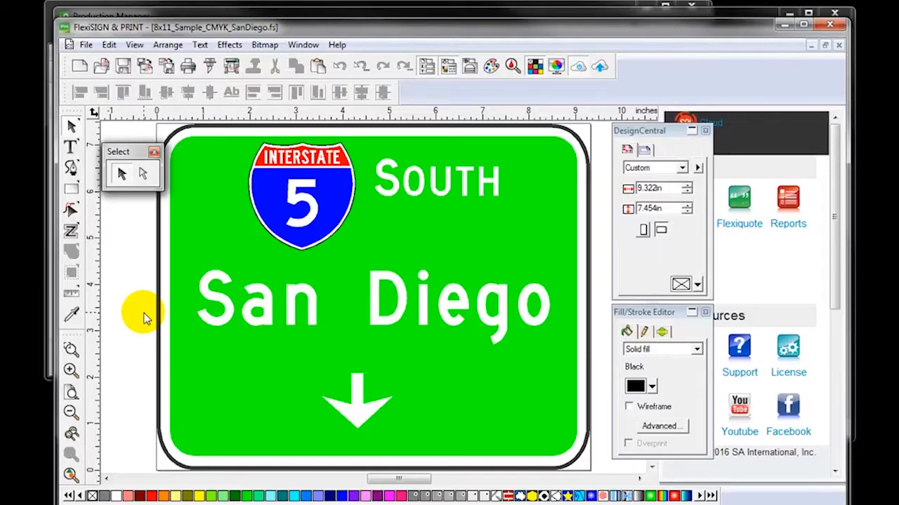
{"action": "mouse_move", "coordinate": [191, 153]}
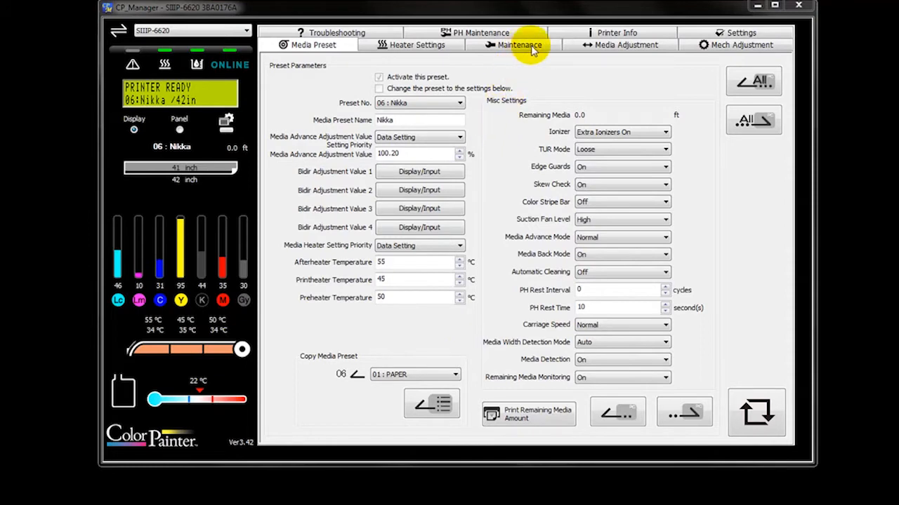
Show the maintenance page with daily maintenance, print head recovery and wiper replacement.
{"action": "left_click", "coordinate": [520, 45]}
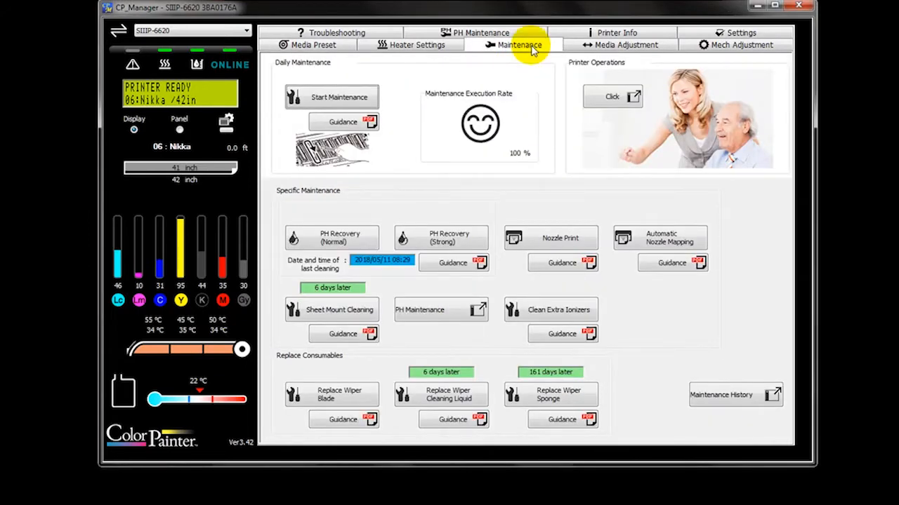
{"action": "mouse_move", "coordinate": [432, 125]}
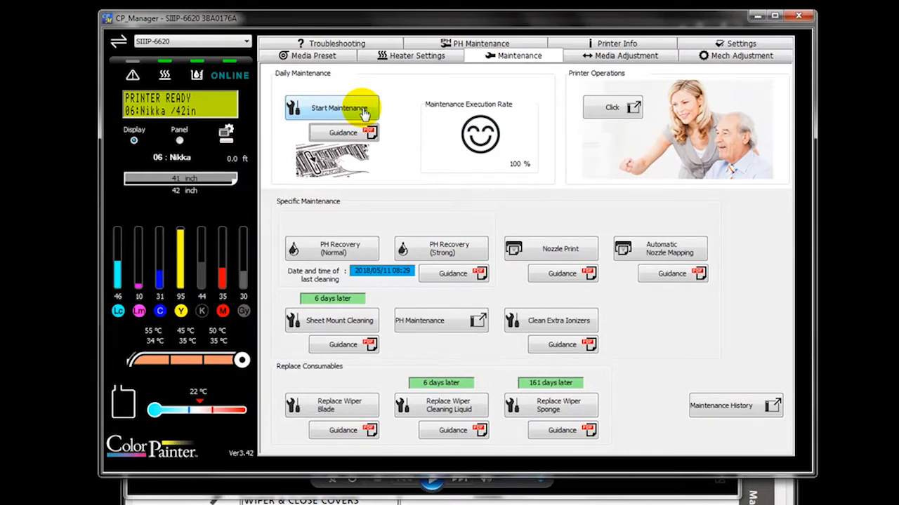
{"action": "mouse_move", "coordinate": [455, 353]}
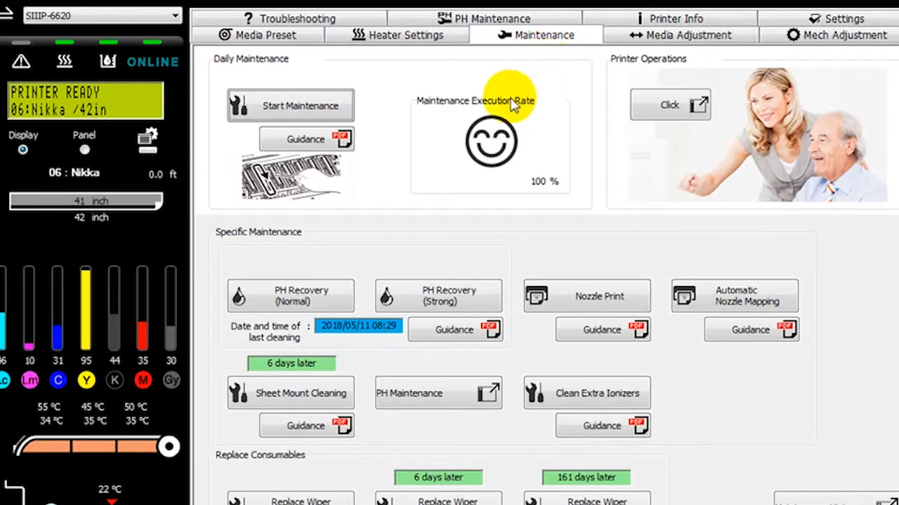
{"action": "mouse_move", "coordinate": [340, 140]}
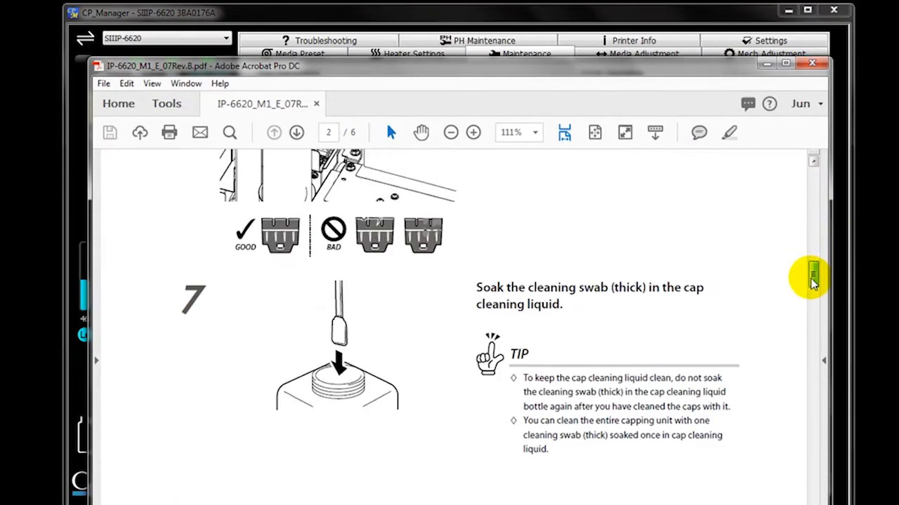
Scroll the Acrobat manual to the cap-cleaning steps on page 3, then return to CP Manager.
{"action": "scroll", "scroll_direction": "down", "scroll_amount": 3}
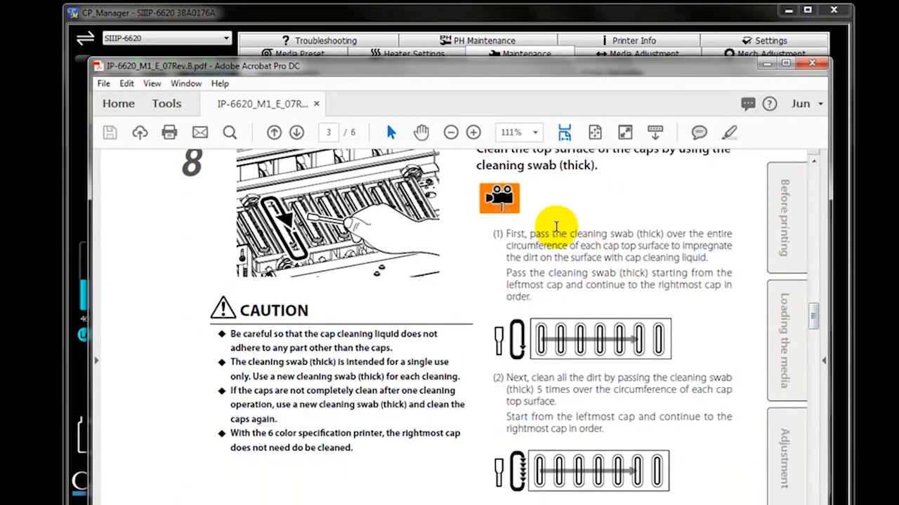
{"action": "left_click", "coordinate": [499, 197]}
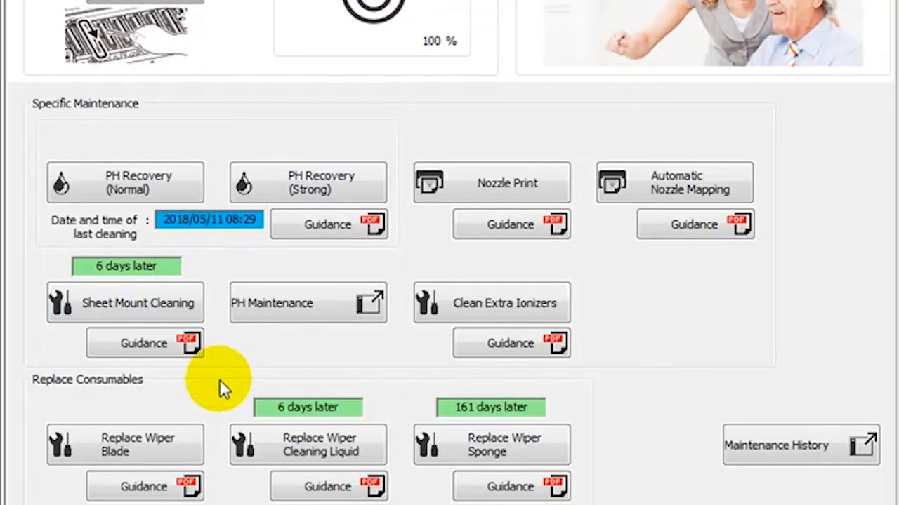
{"action": "mouse_move", "coordinate": [394, 418]}
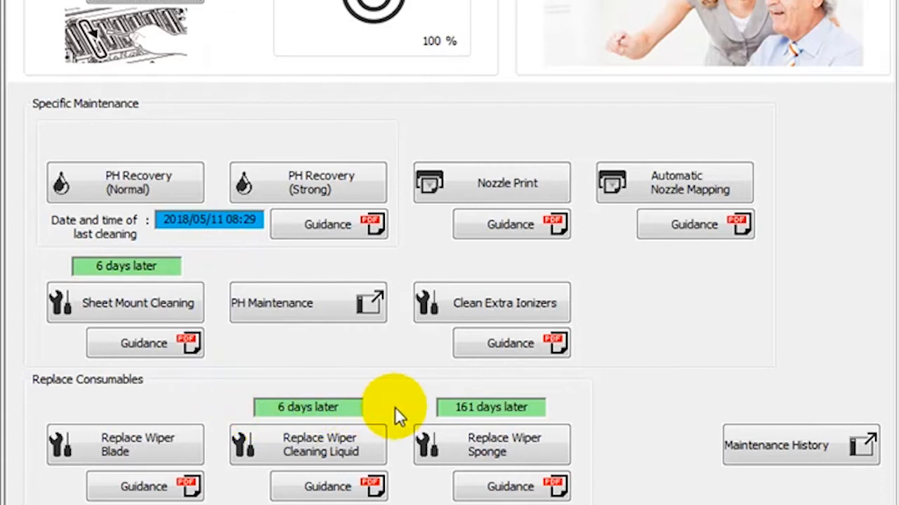
{"action": "mouse_move", "coordinate": [433, 419]}
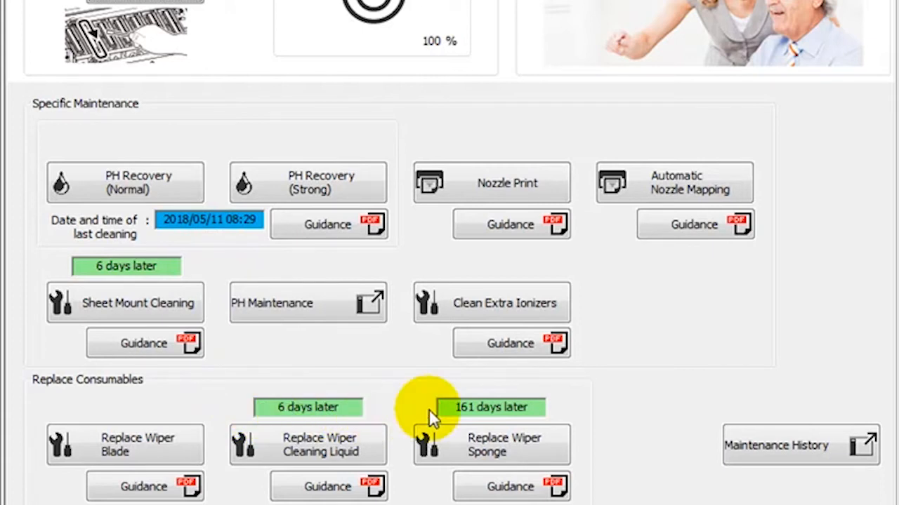